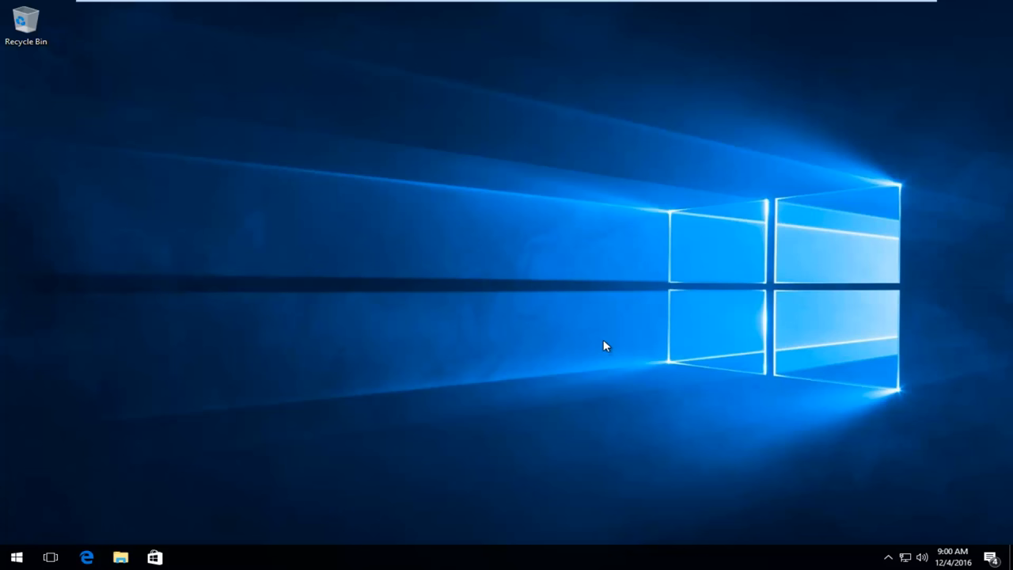
Search msconfig from Start and run System Configuration as administrator
{"action": "left_click", "coordinate": [16, 556]}
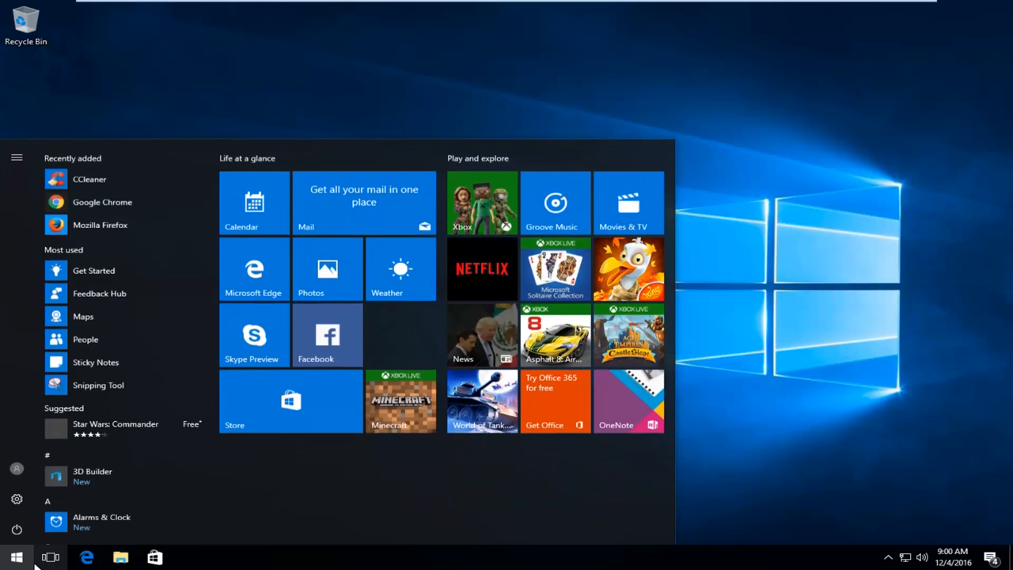
{"action": "mouse_move", "coordinate": [50, 556]}
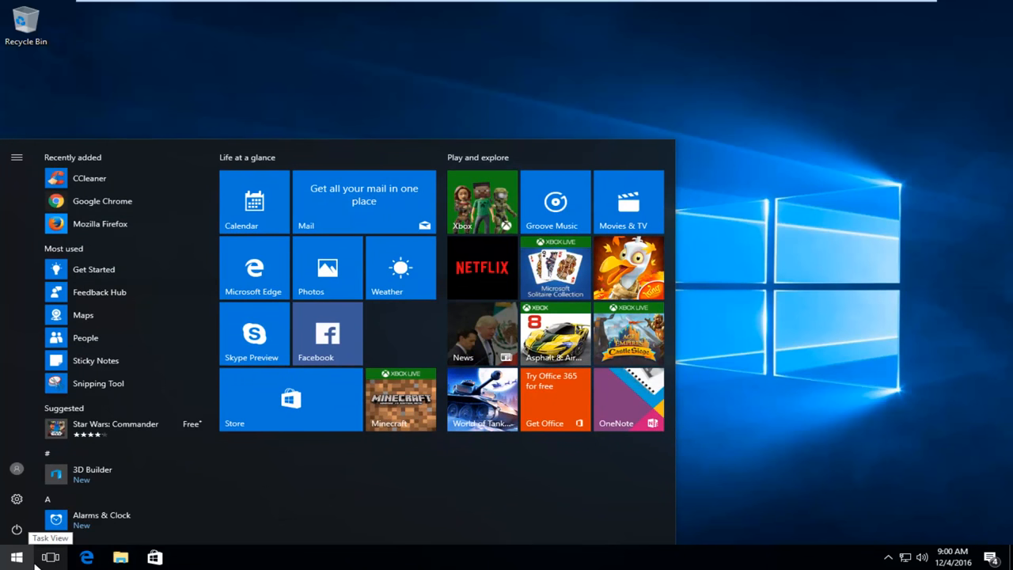
{"action": "type", "text": "msconfig"}
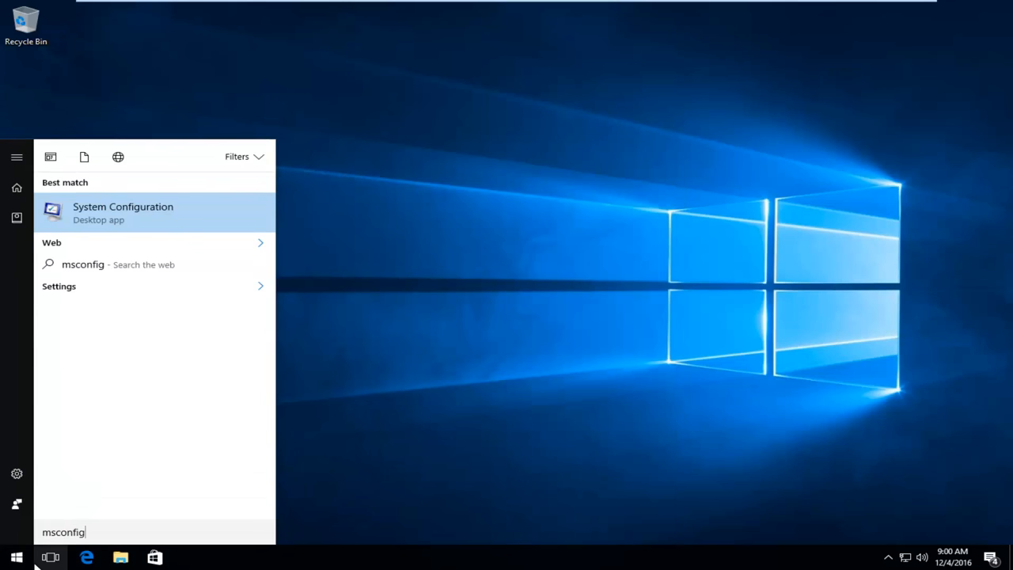
{"action": "mouse_move", "coordinate": [95, 221]}
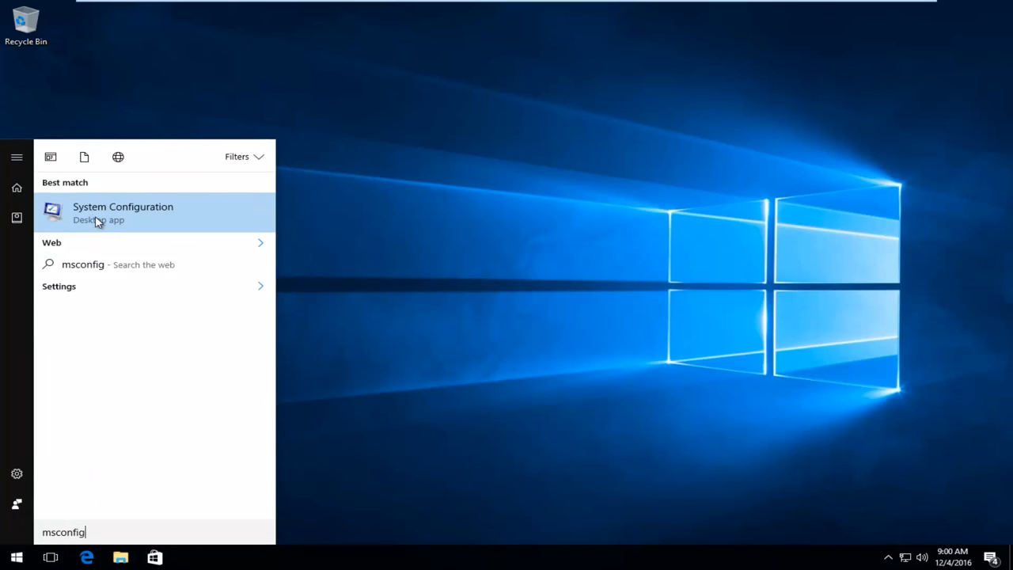
{"action": "mouse_move", "coordinate": [89, 227]}
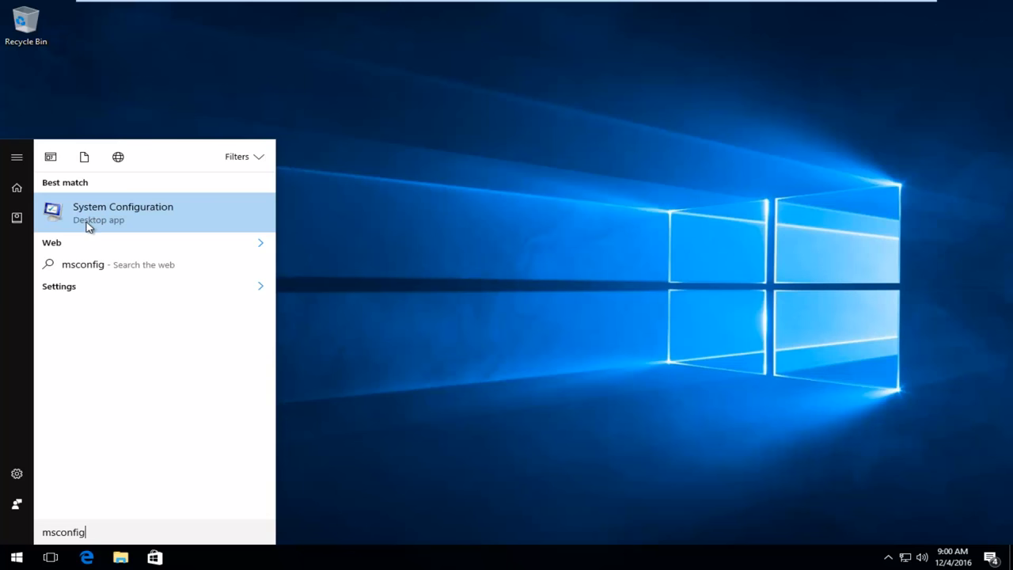
{"action": "mouse_move", "coordinate": [97, 214]}
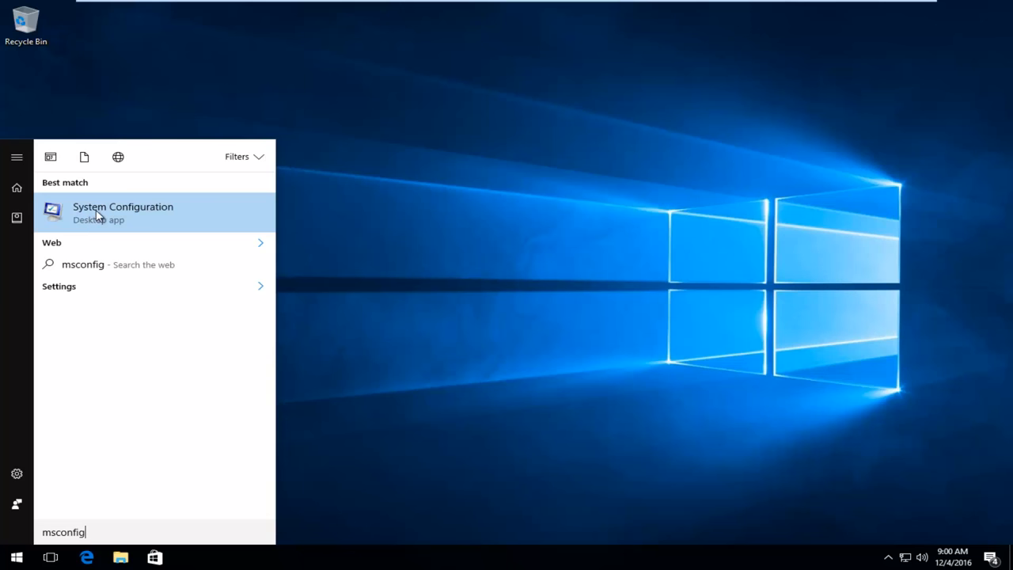
{"action": "right_click", "coordinate": [122, 212]}
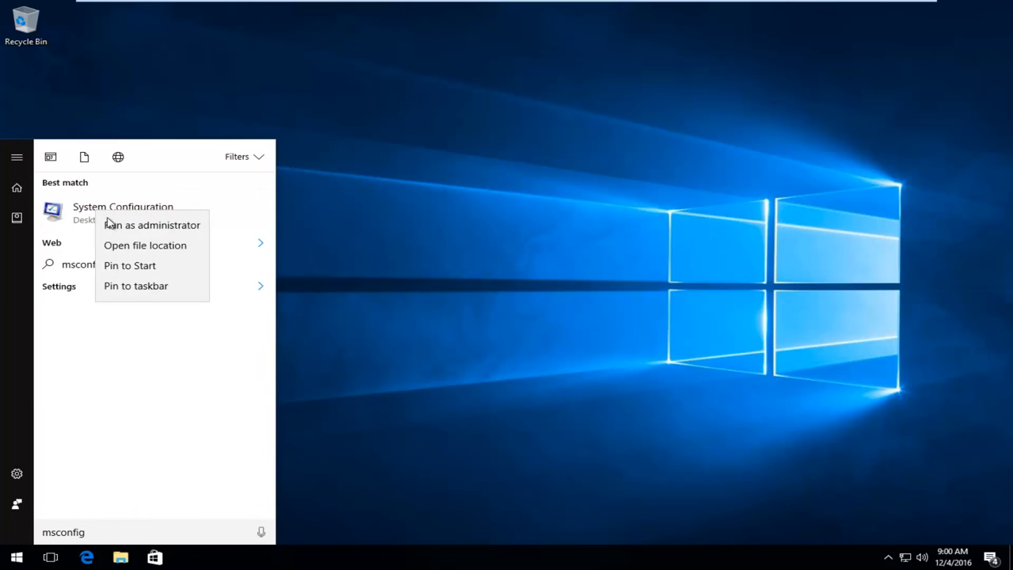
{"action": "left_click", "coordinate": [151, 225]}
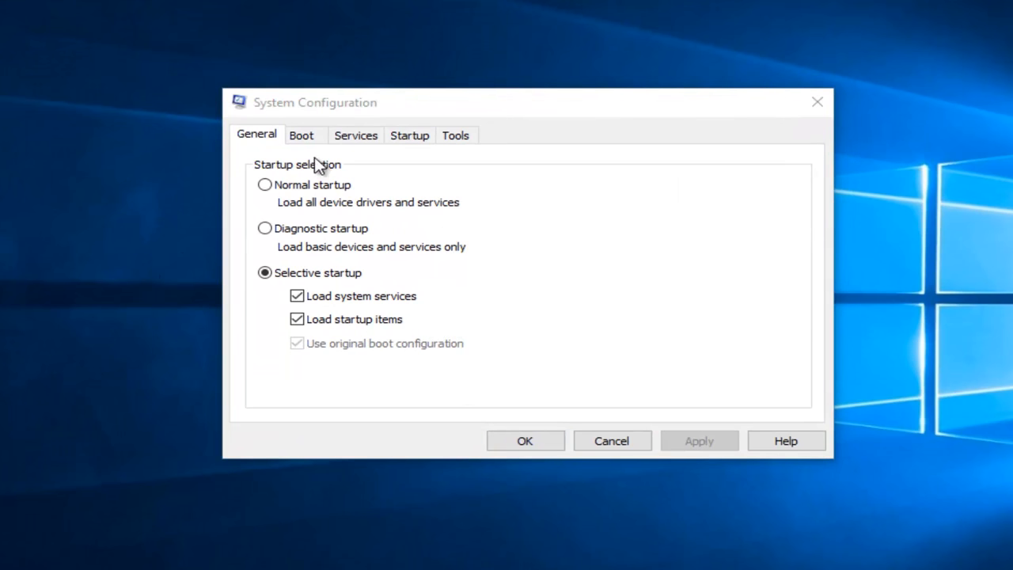
Uncheck Problem Reports and Solutions Control Panel Support in the Services list
{"action": "left_click", "coordinate": [355, 134]}
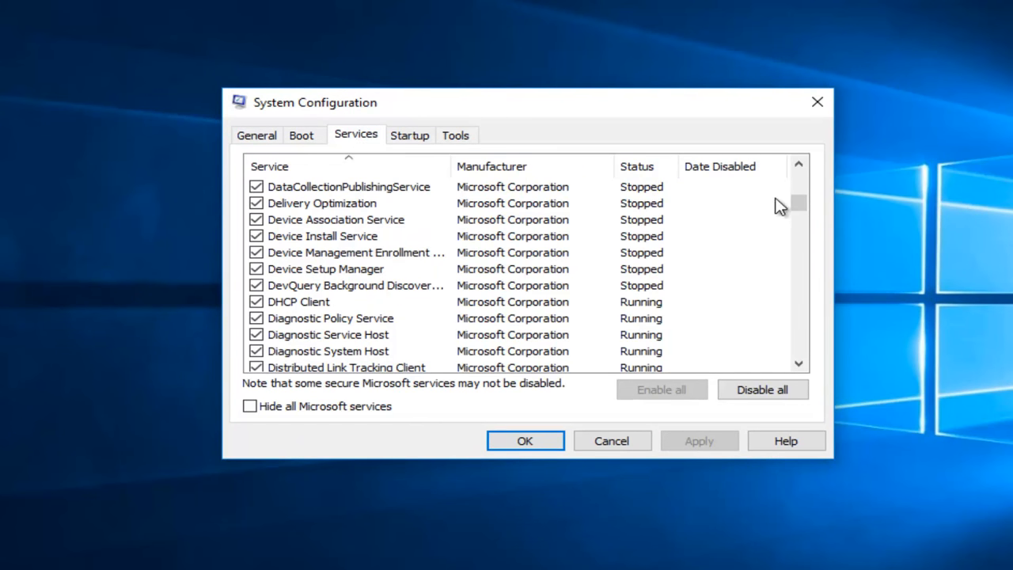
{"action": "scroll", "scroll_direction": "up", "scroll_amount": 3}
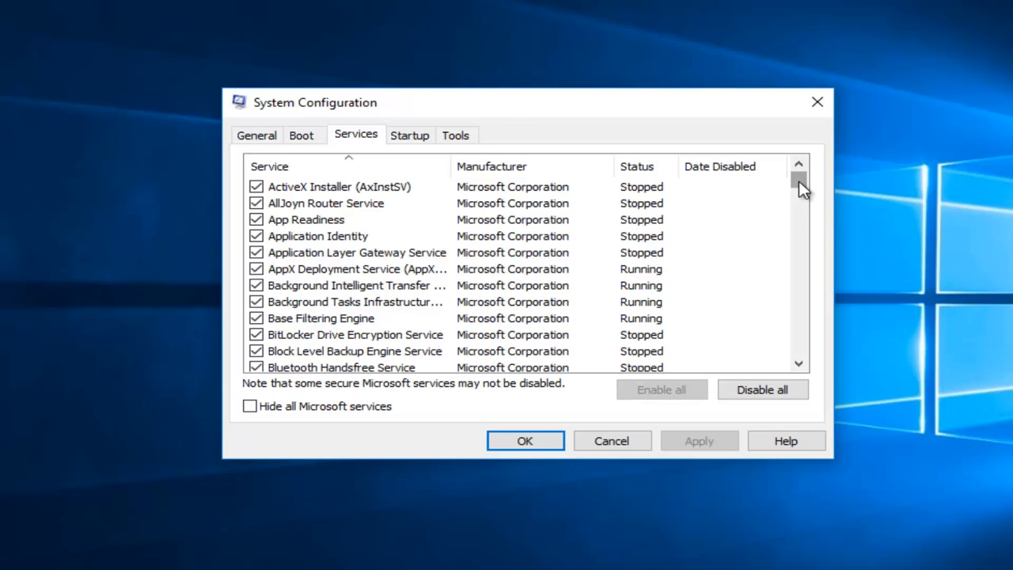
{"action": "mouse_move", "coordinate": [807, 184]}
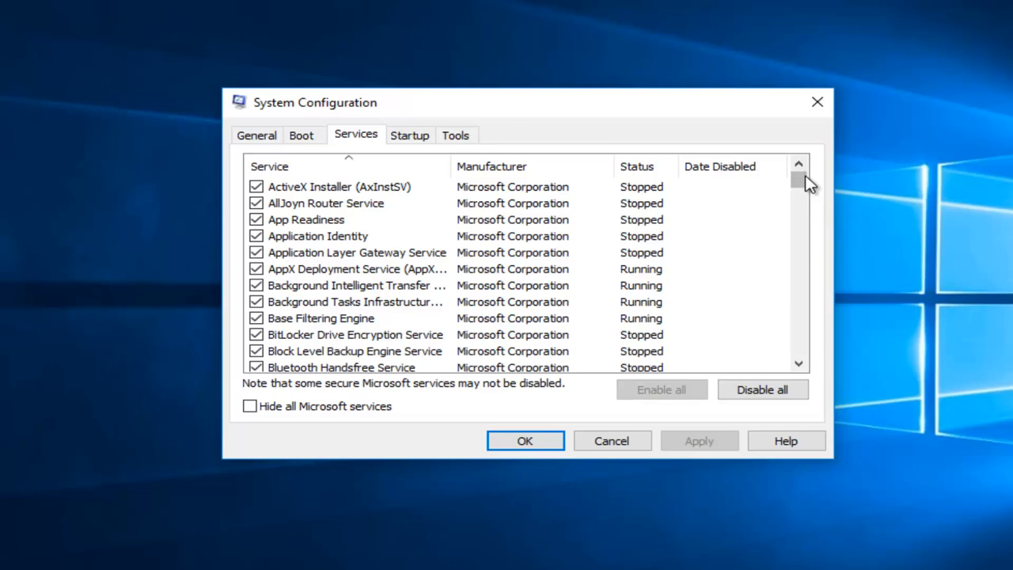
{"action": "scroll", "scroll_direction": "down", "scroll_amount": 3}
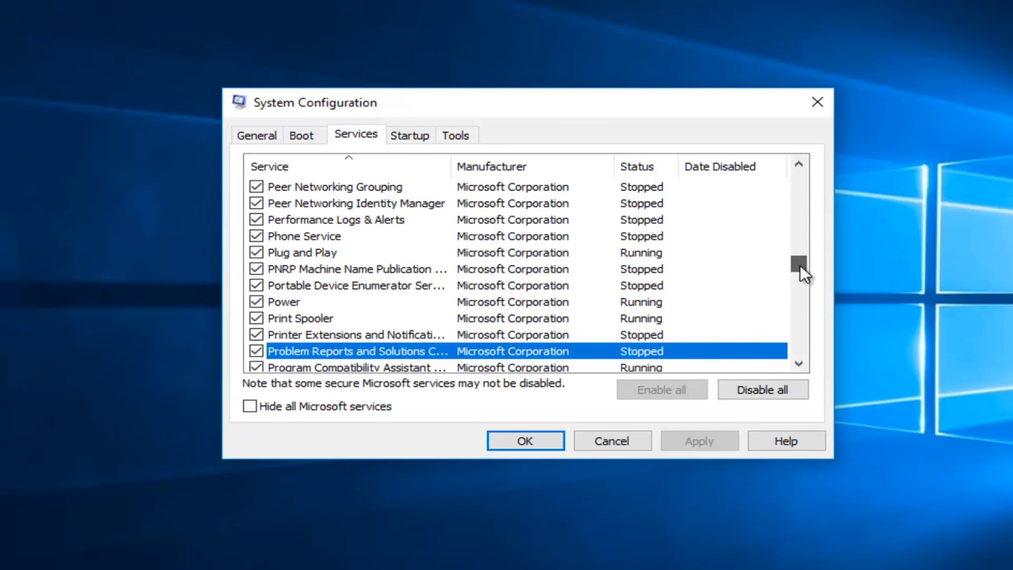
{"action": "scroll", "scroll_direction": "down", "scroll_amount": 3}
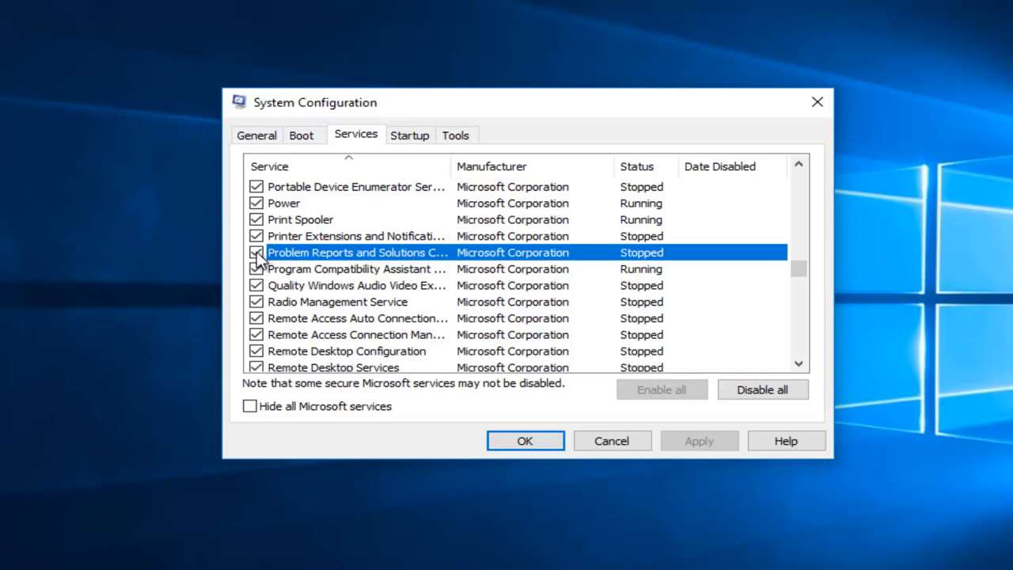
{"action": "left_click", "coordinate": [255, 252]}
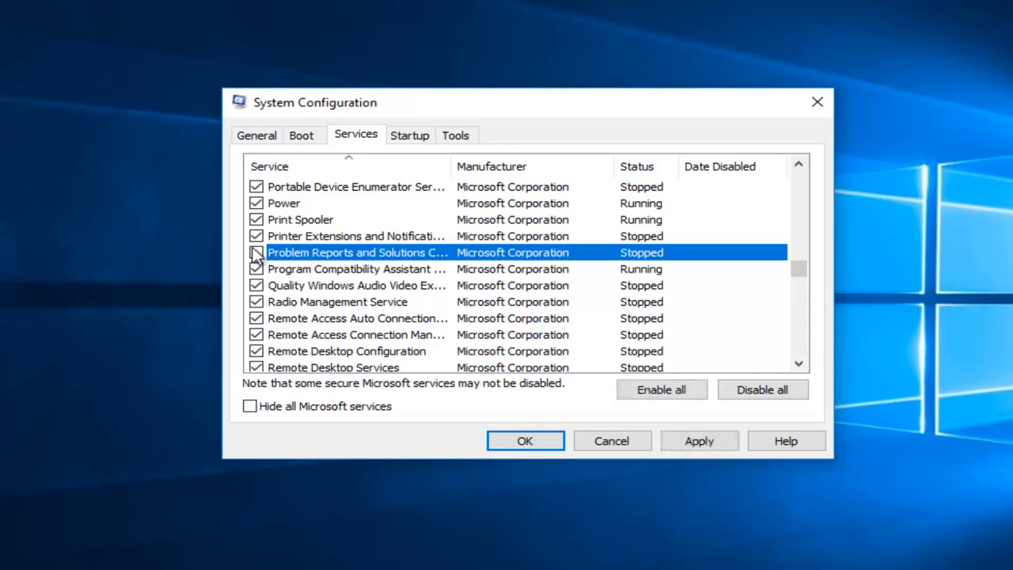
{"action": "left_click", "coordinate": [255, 252]}
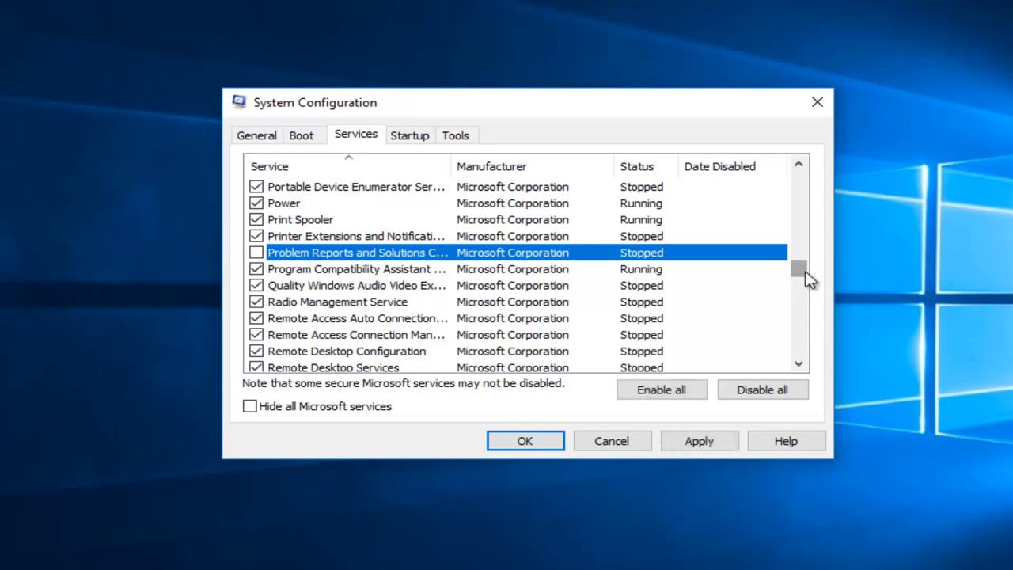
{"action": "mouse_move", "coordinate": [831, 273]}
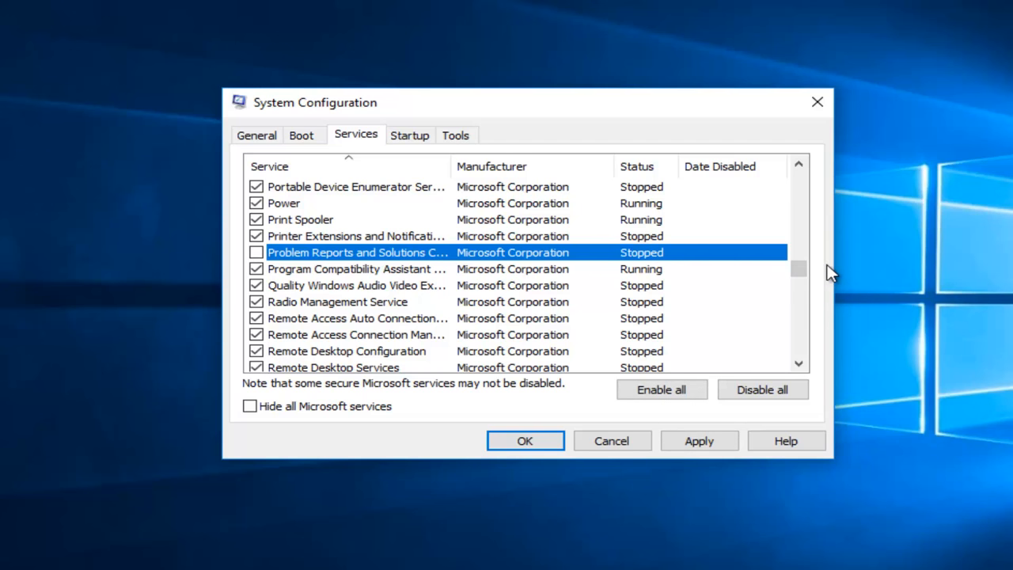
{"action": "mouse_move", "coordinate": [813, 299]}
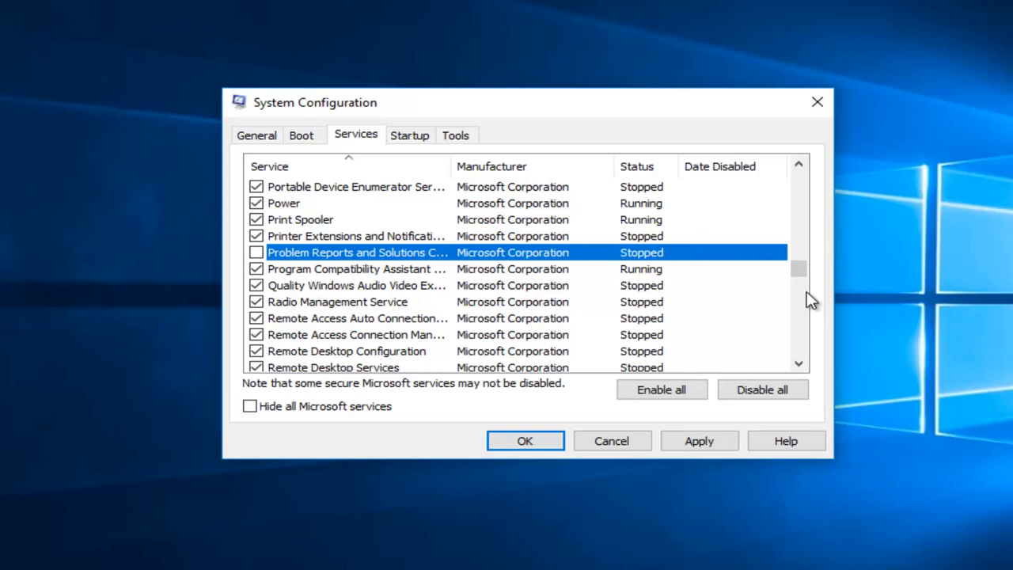
Uncheck Windows Error Reporting Service, confirm the changes, and exit without restarting
{"action": "scroll", "scroll_direction": "down", "scroll_amount": 3}
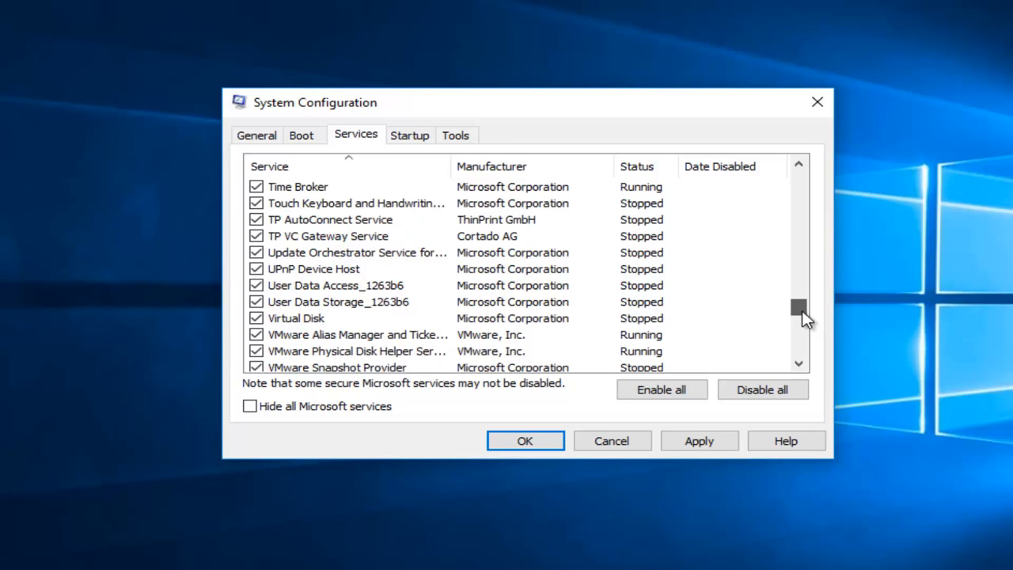
{"action": "scroll", "scroll_direction": "down", "scroll_amount": 3}
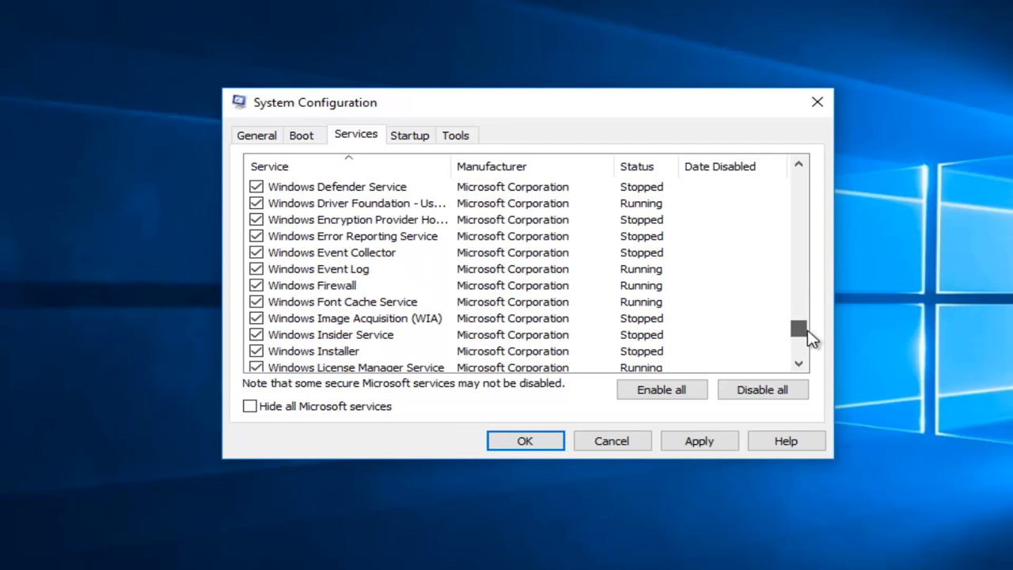
{"action": "left_click", "coordinate": [352, 236]}
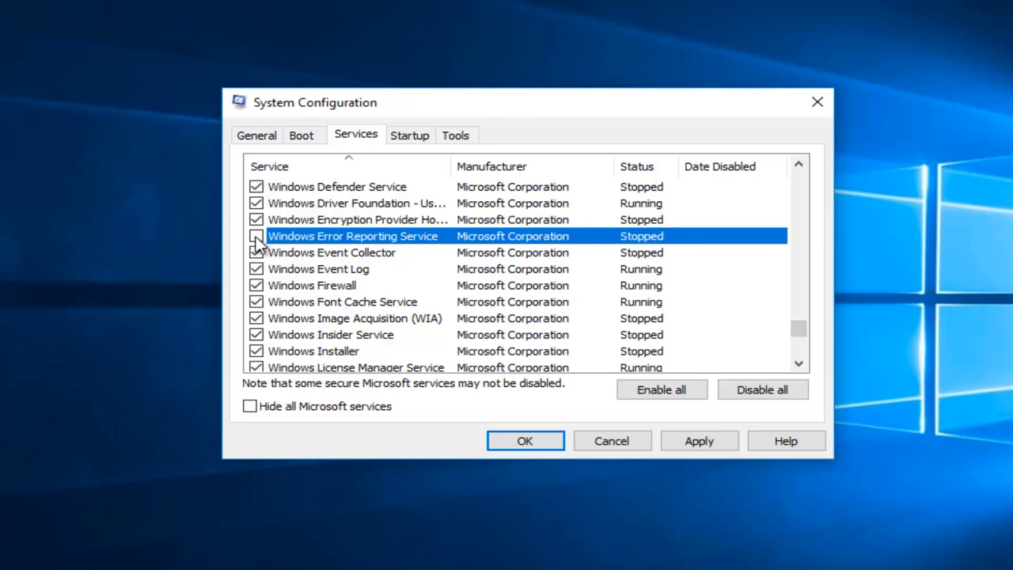
{"action": "left_click", "coordinate": [255, 236]}
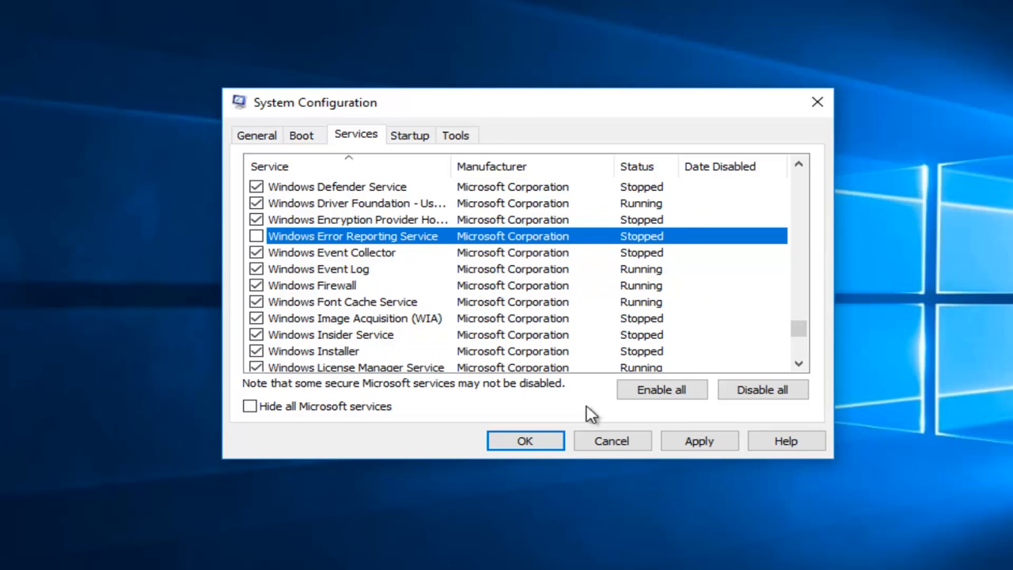
{"action": "left_click", "coordinate": [525, 441]}
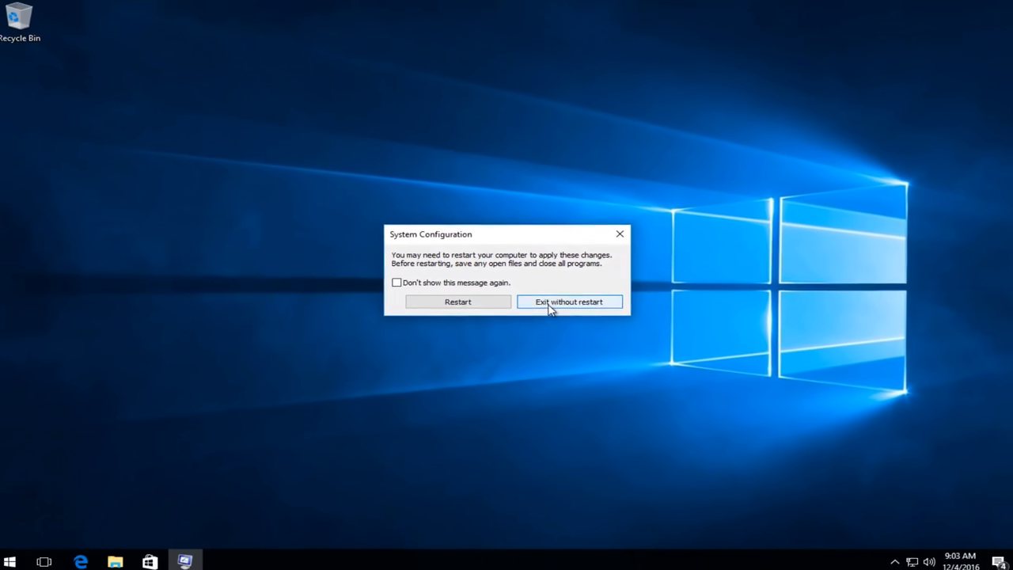
{"action": "left_click", "coordinate": [570, 302]}
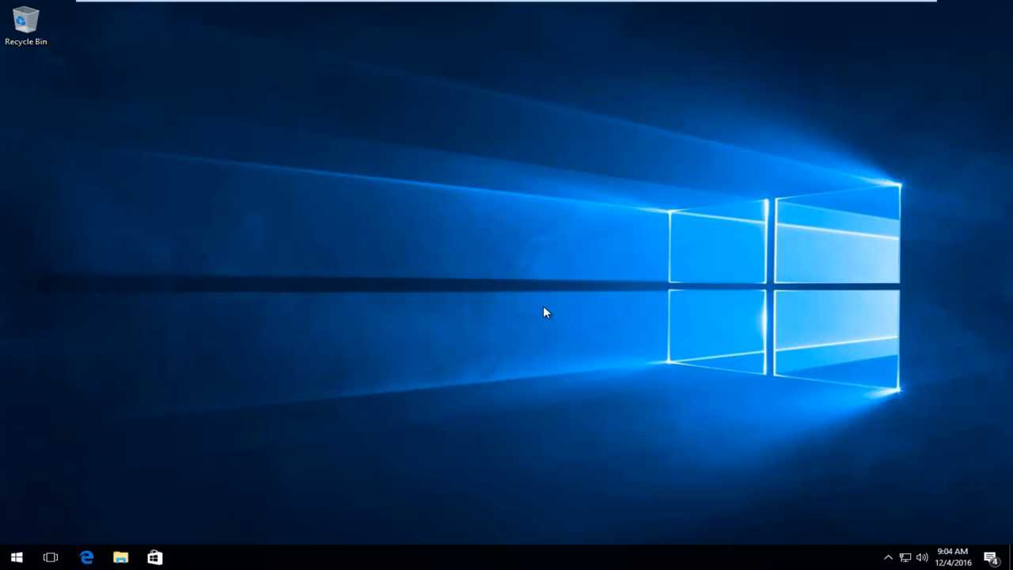
{"action": "mouse_move", "coordinate": [261, 455]}
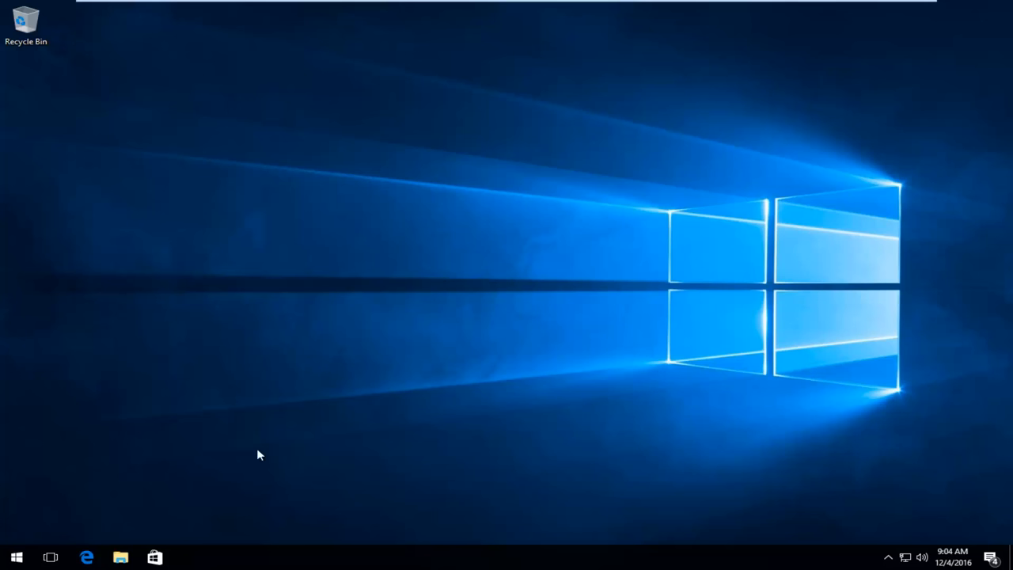
Run appwiz.cpl from the Run dialog to open Programs and Features
{"action": "right_click", "coordinate": [16, 557]}
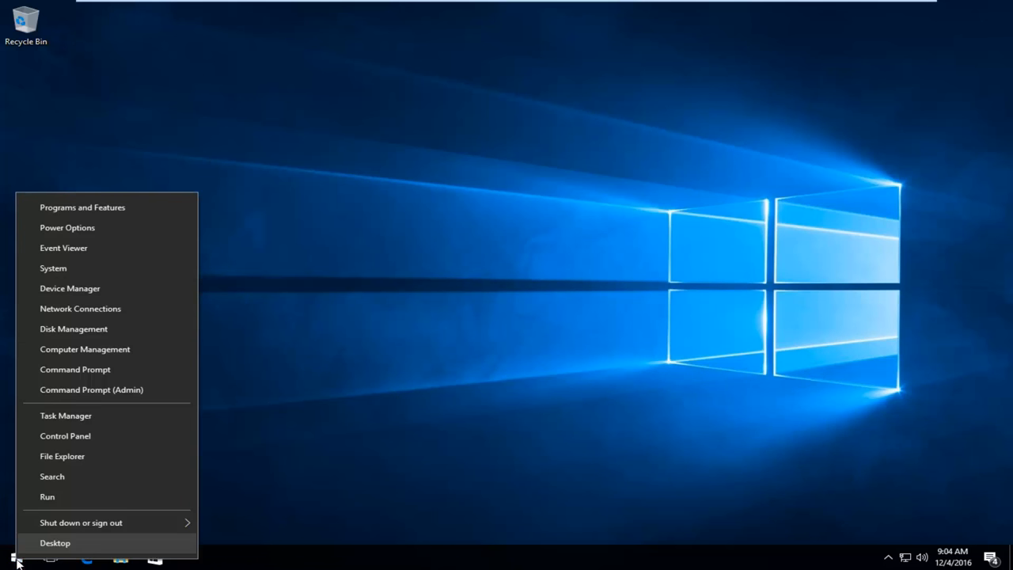
{"action": "mouse_move", "coordinate": [47, 496]}
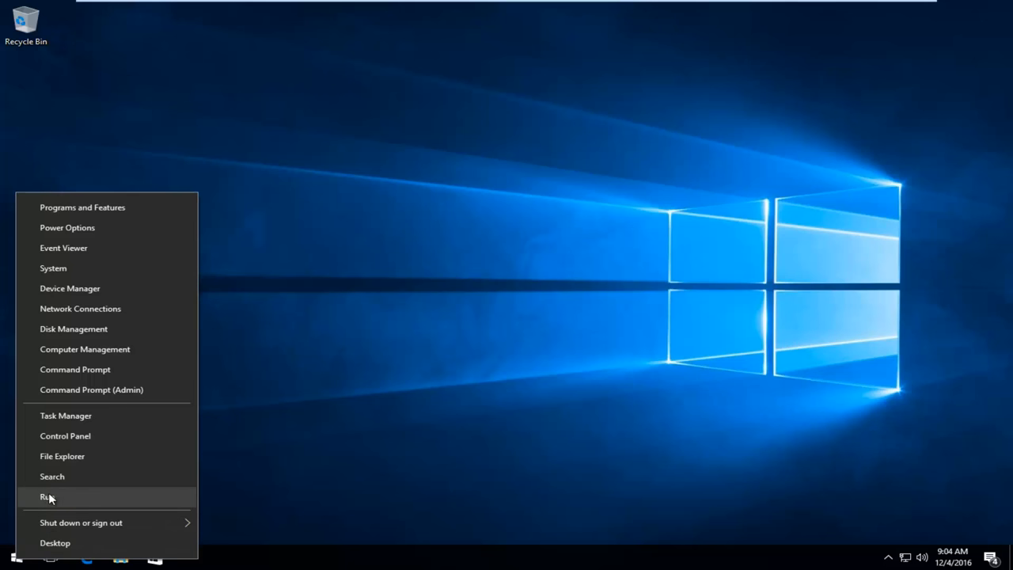
{"action": "left_click", "coordinate": [47, 496]}
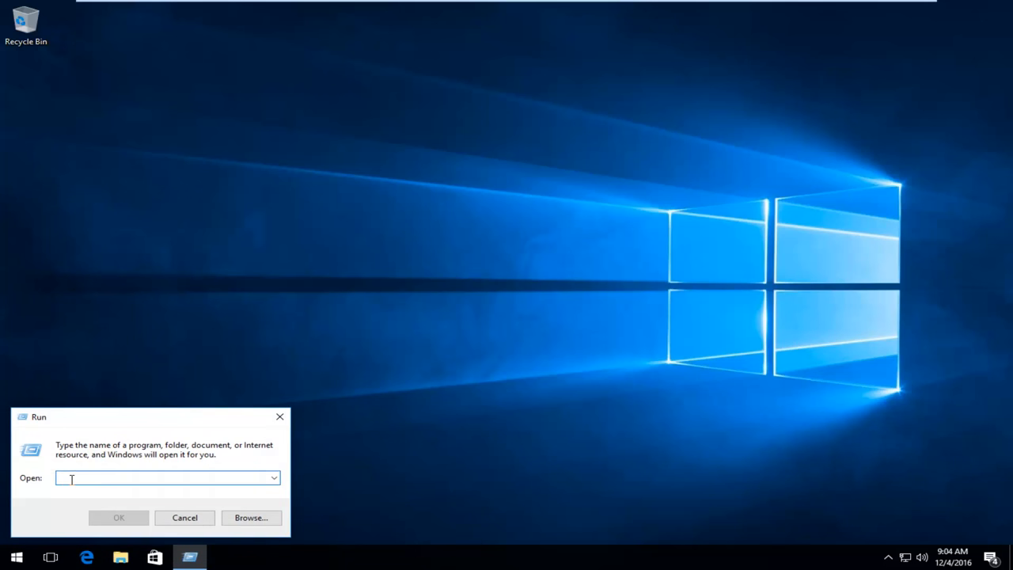
{"action": "type", "text": "appw"}
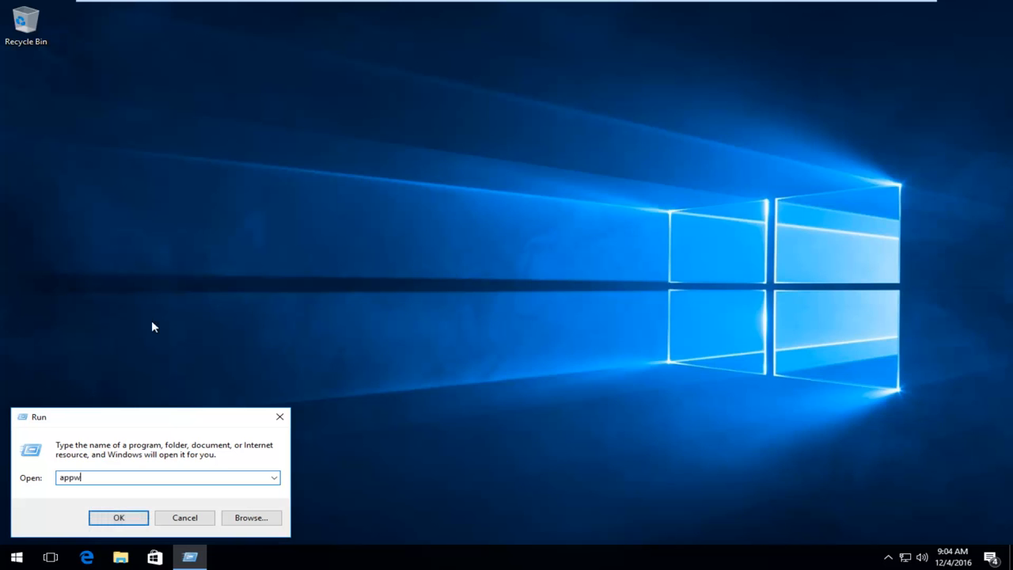
{"action": "type", "text": "iz"}
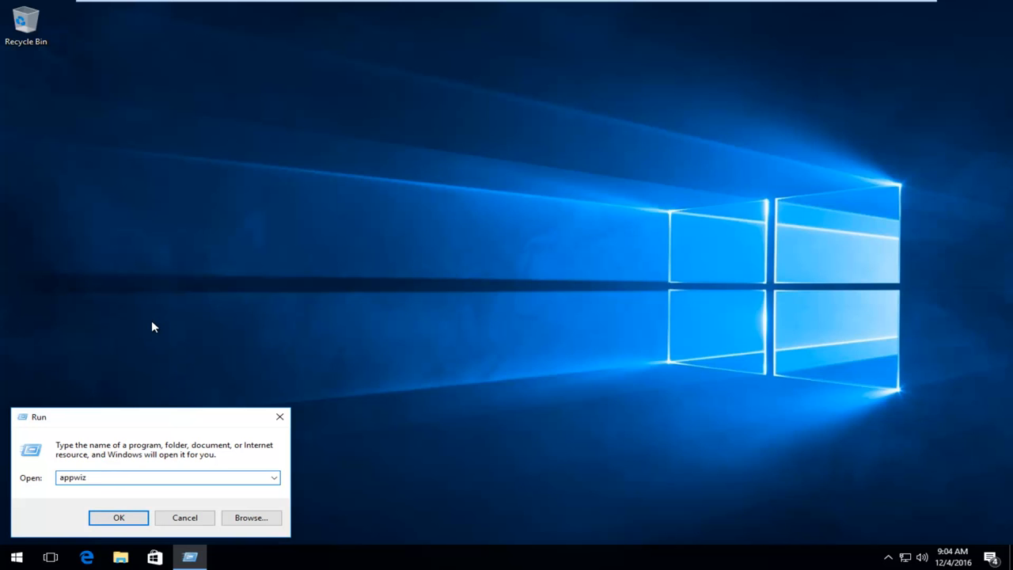
{"action": "type", "text": ".cpl"}
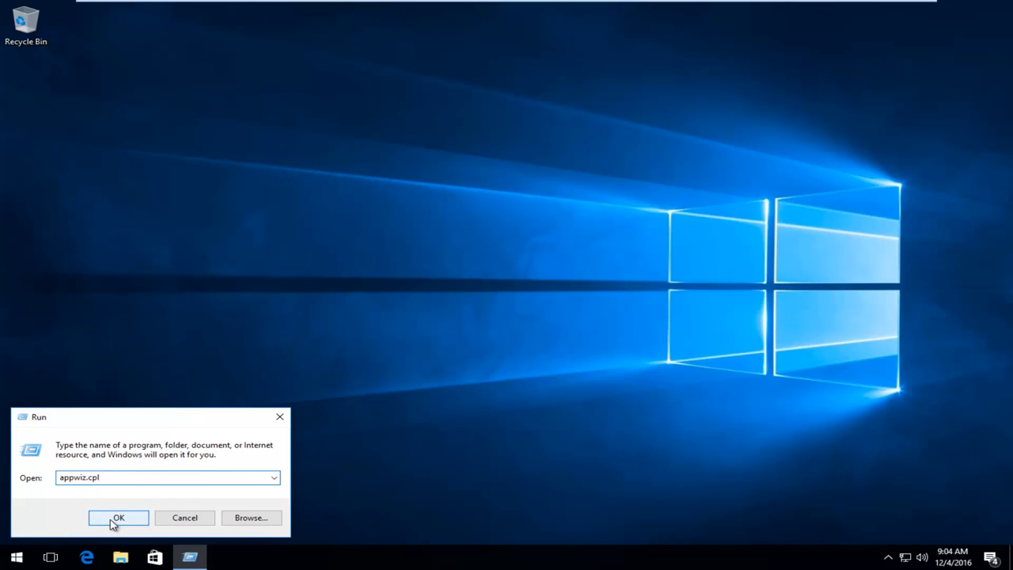
{"action": "left_click", "coordinate": [118, 517]}
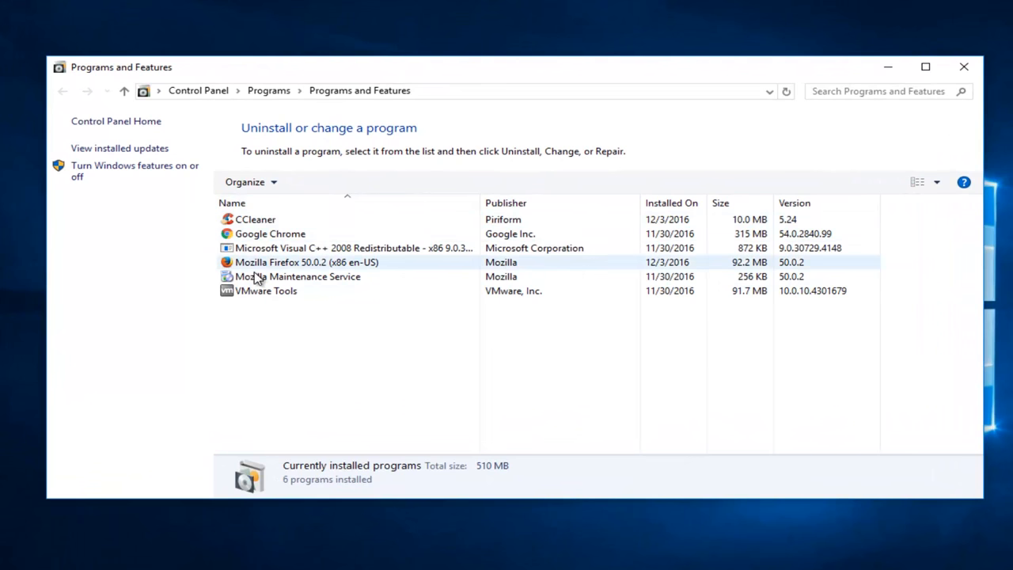
Select Microsoft Visual C++ 2008 Redistributable, then close Programs and Features without uninstalling
{"action": "left_click", "coordinate": [352, 248]}
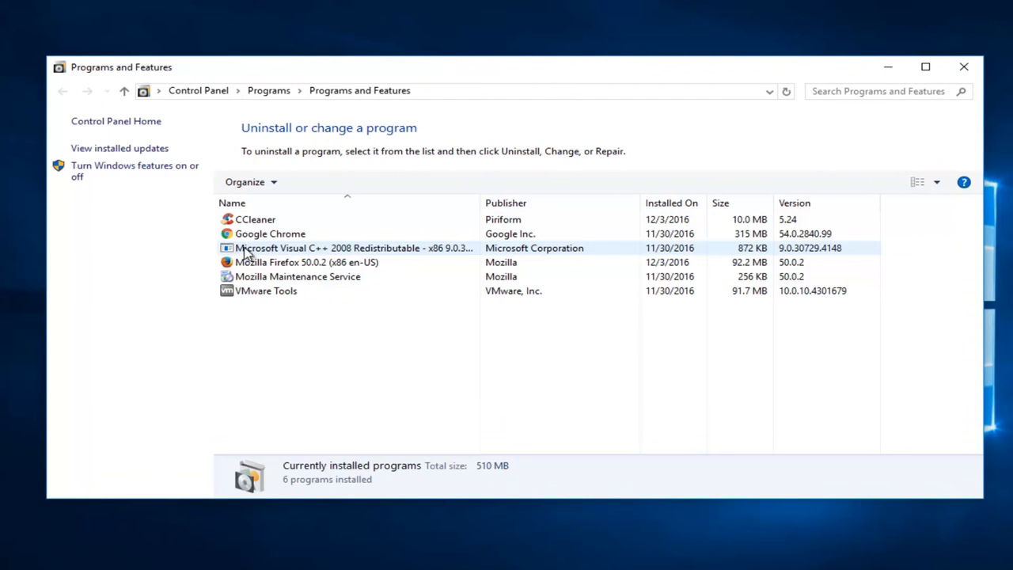
{"action": "left_click", "coordinate": [348, 248]}
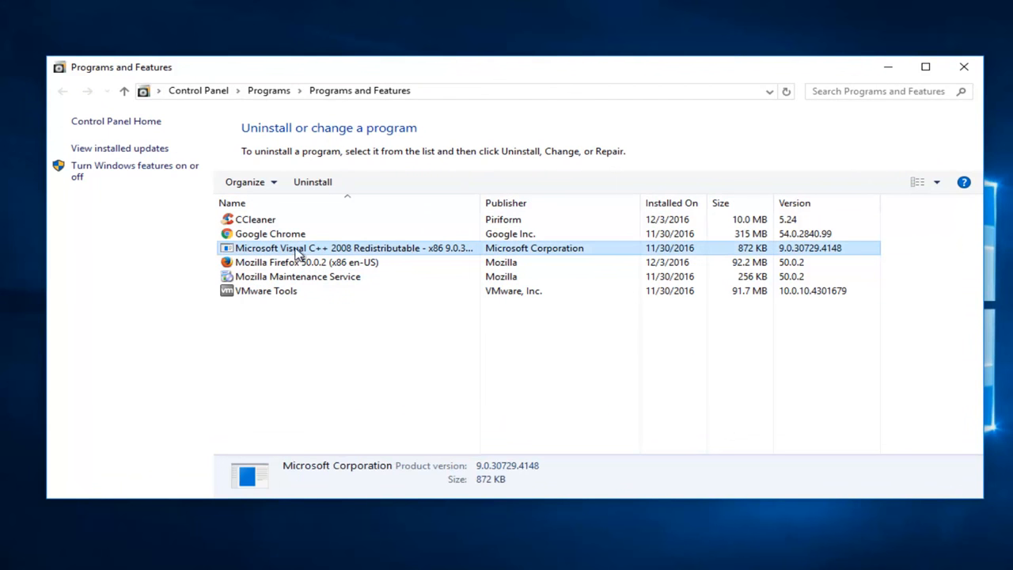
{"action": "mouse_move", "coordinate": [350, 261]}
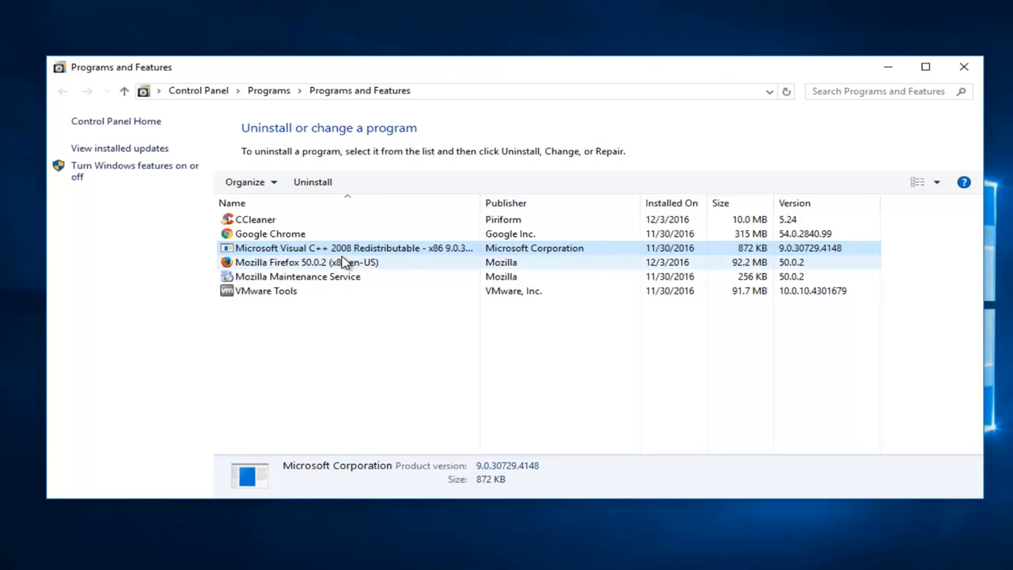
{"action": "mouse_move", "coordinate": [340, 264]}
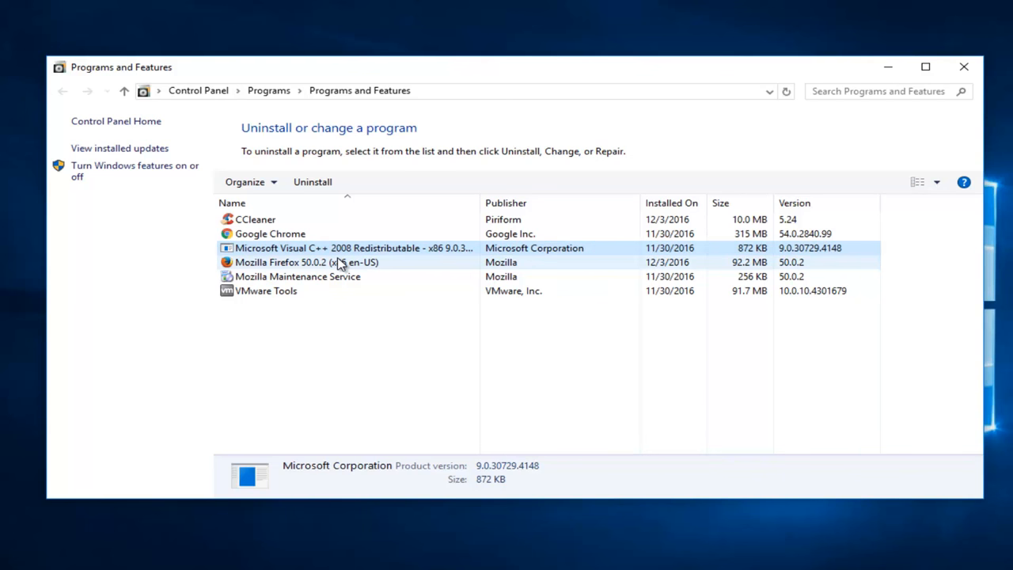
{"action": "mouse_move", "coordinate": [297, 190]}
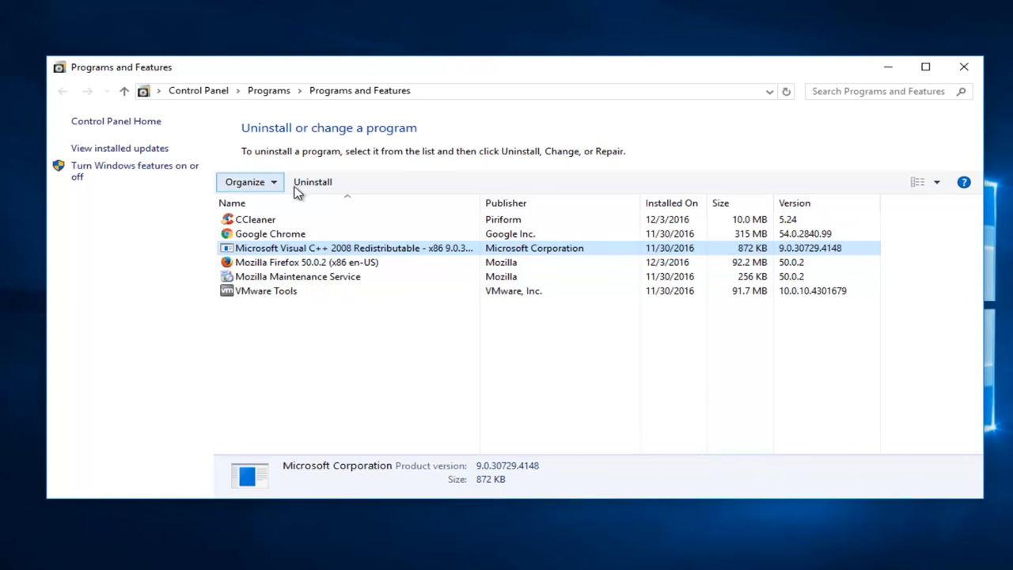
{"action": "mouse_move", "coordinate": [312, 182]}
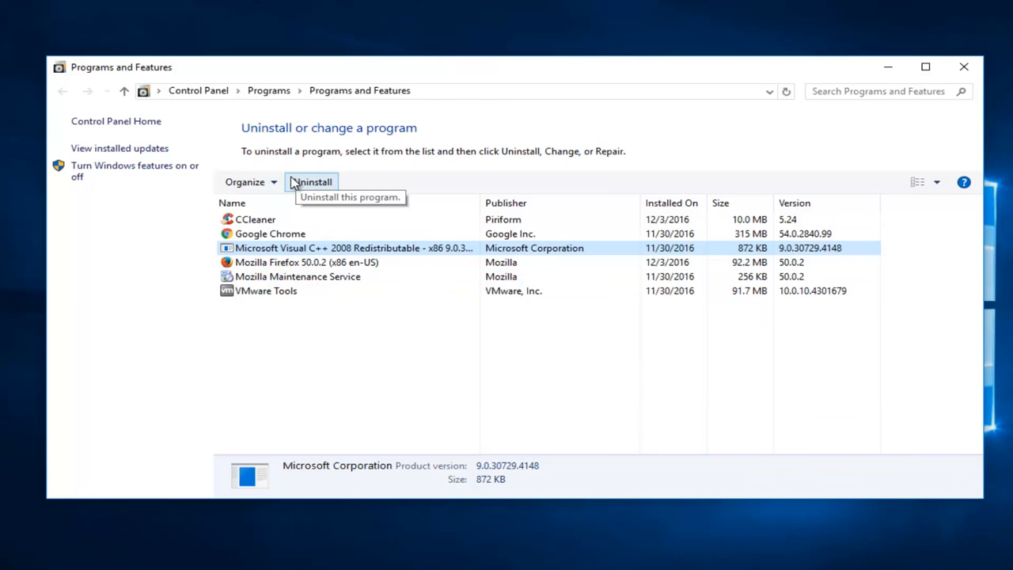
{"action": "mouse_move", "coordinate": [362, 227]}
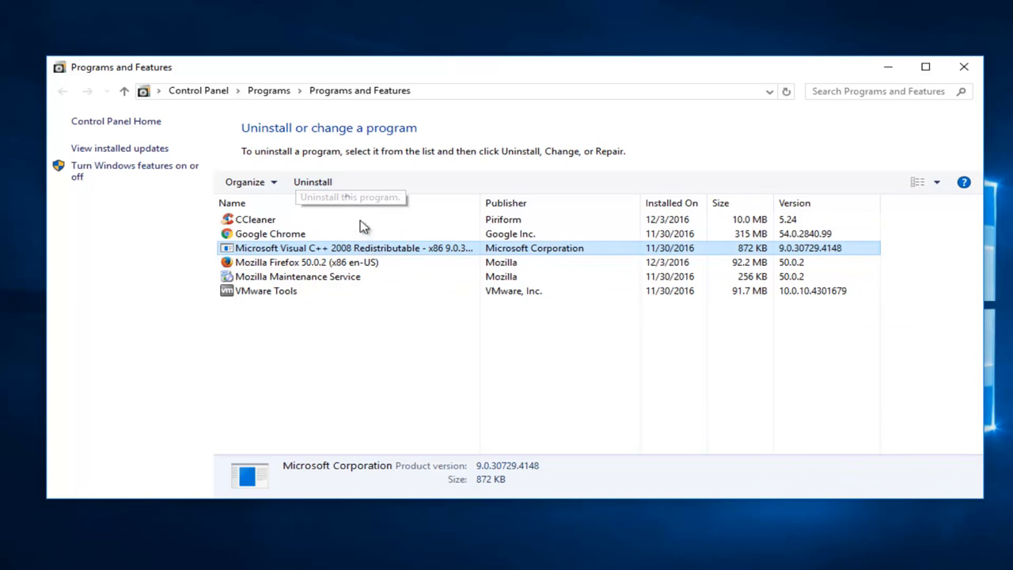
{"action": "mouse_move", "coordinate": [491, 149]}
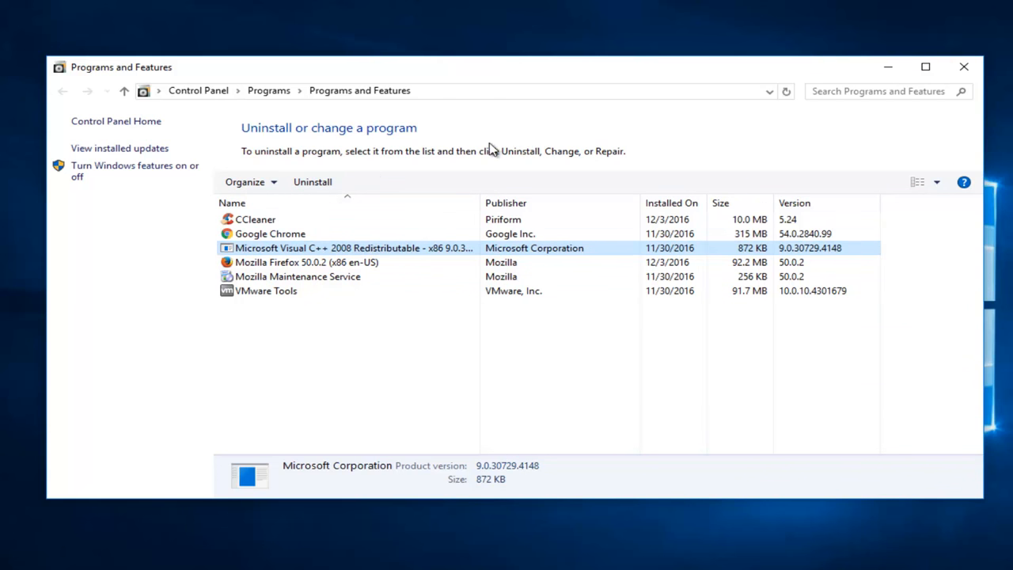
{"action": "mouse_move", "coordinate": [466, 156]}
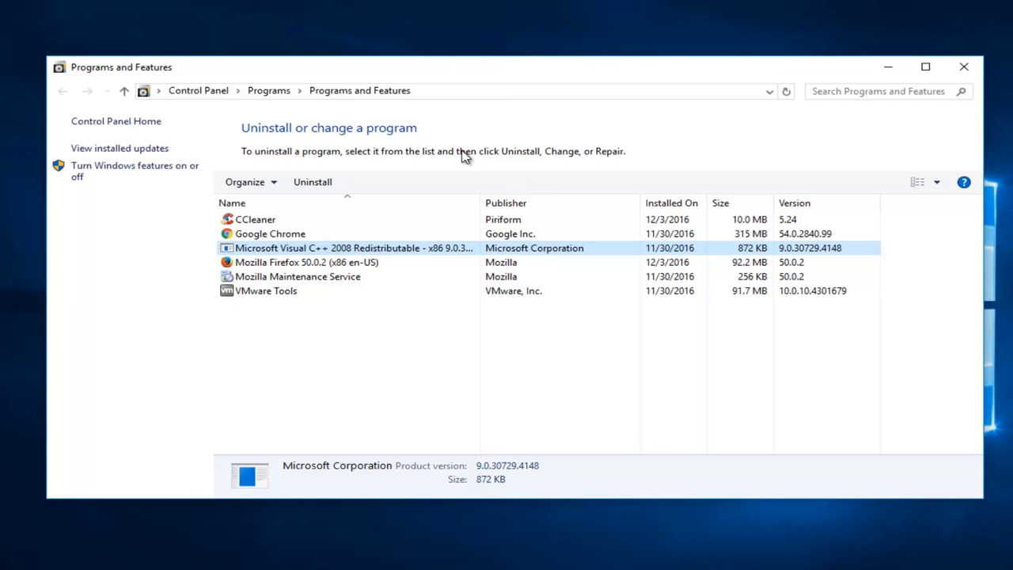
{"action": "mouse_move", "coordinate": [639, 151]}
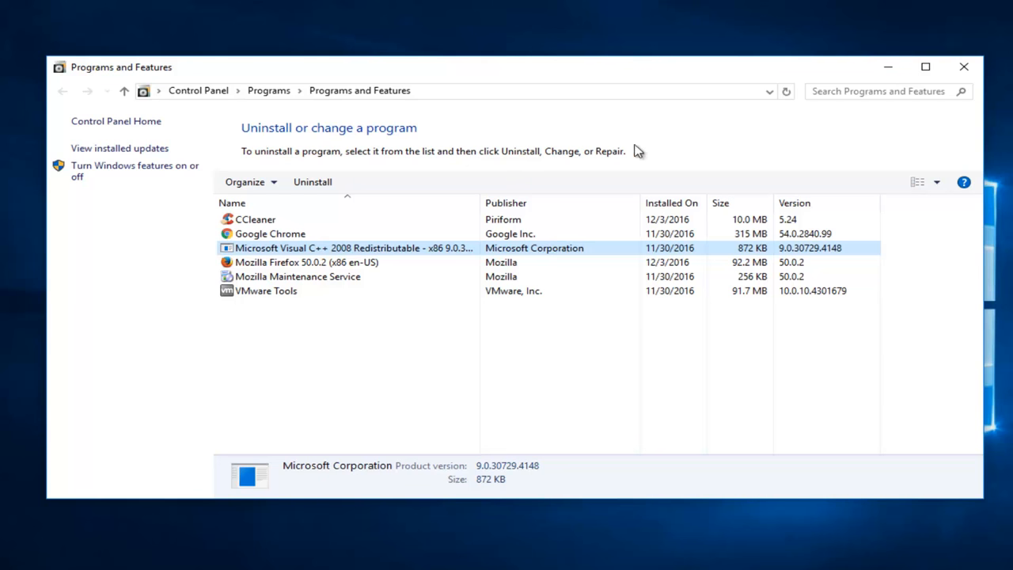
{"action": "left_click", "coordinate": [963, 66]}
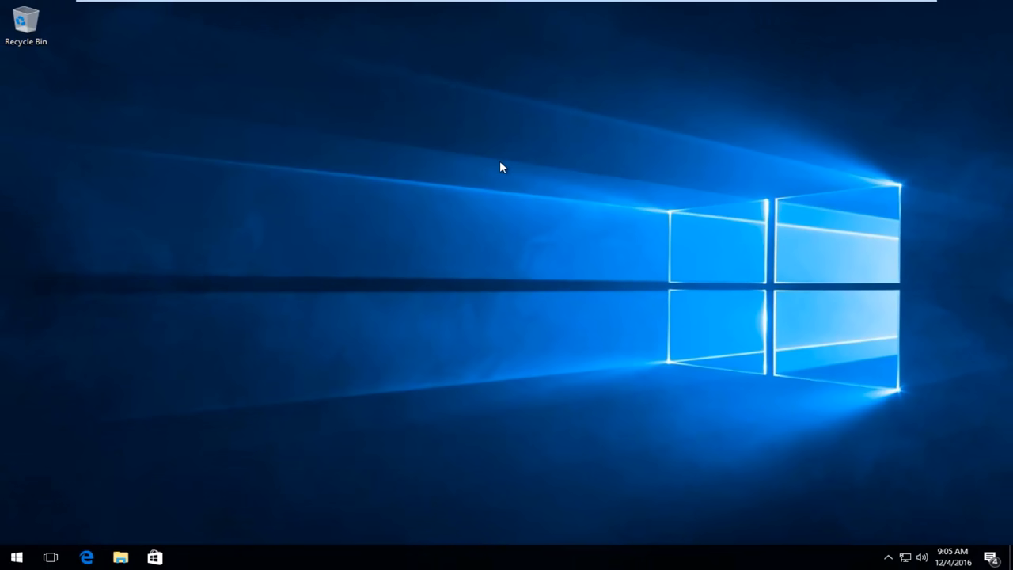